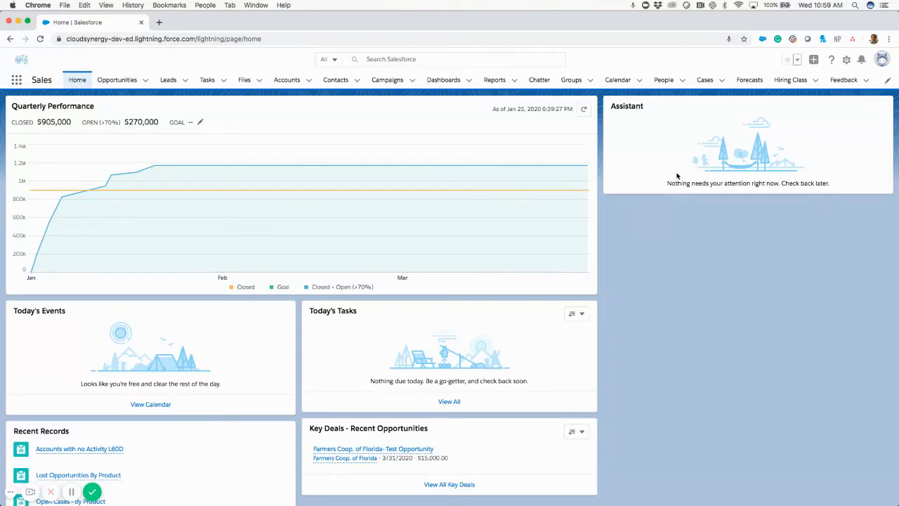
pyautogui.moveTo(848, 59)
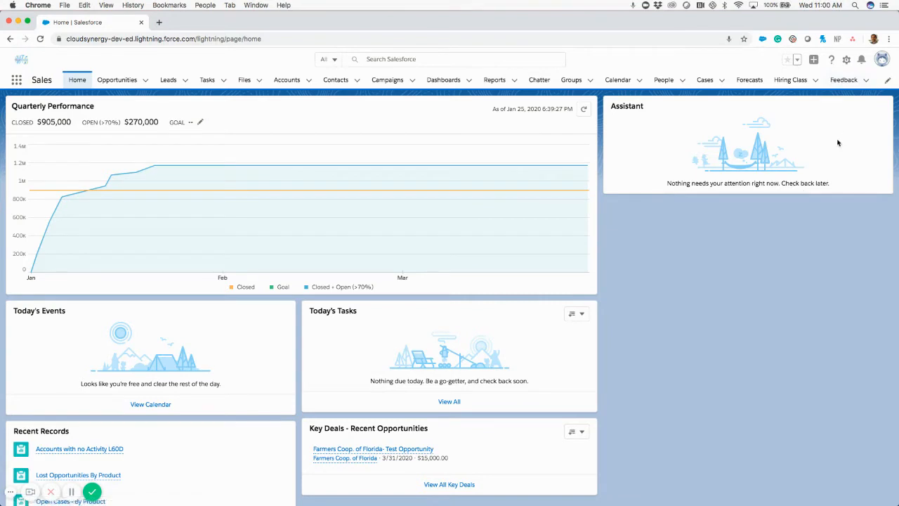
# - Open the gear menu in the Sales home page header to reveal Setup
pyautogui.click(846, 60)
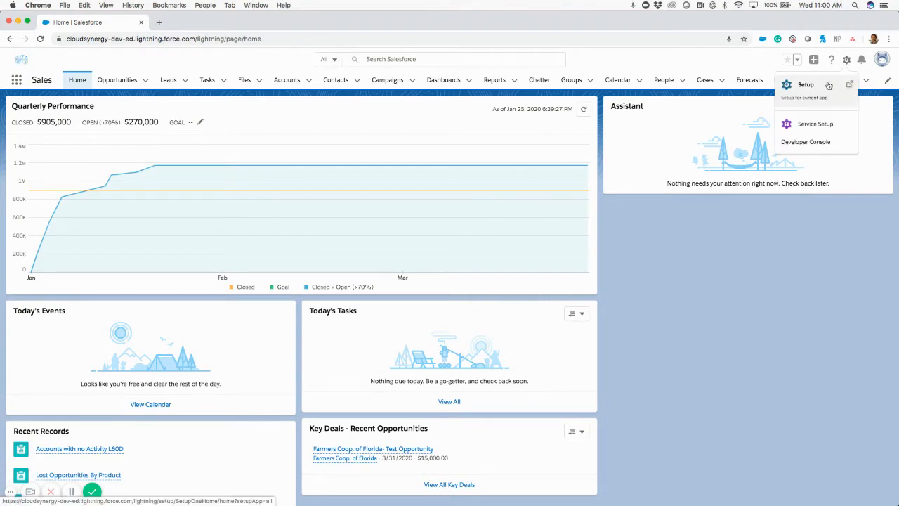
# - Launch Setup in a new tab and filter Quick Find for 'Users'
pyautogui.click(805, 85)
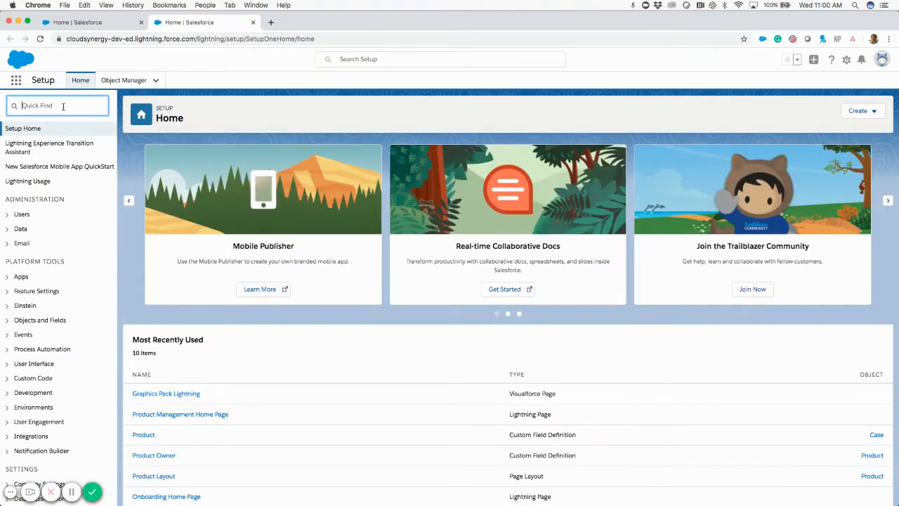
pyautogui.write('Users')
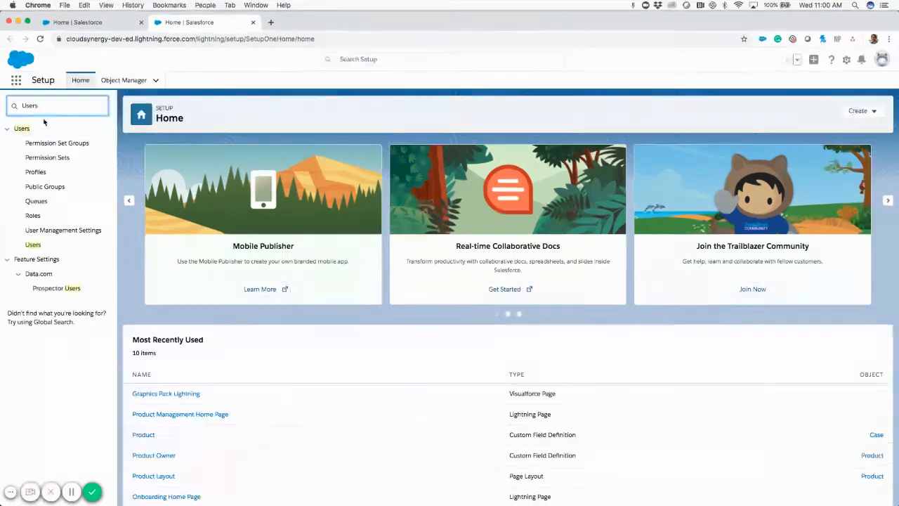
pyautogui.moveTo(33, 245)
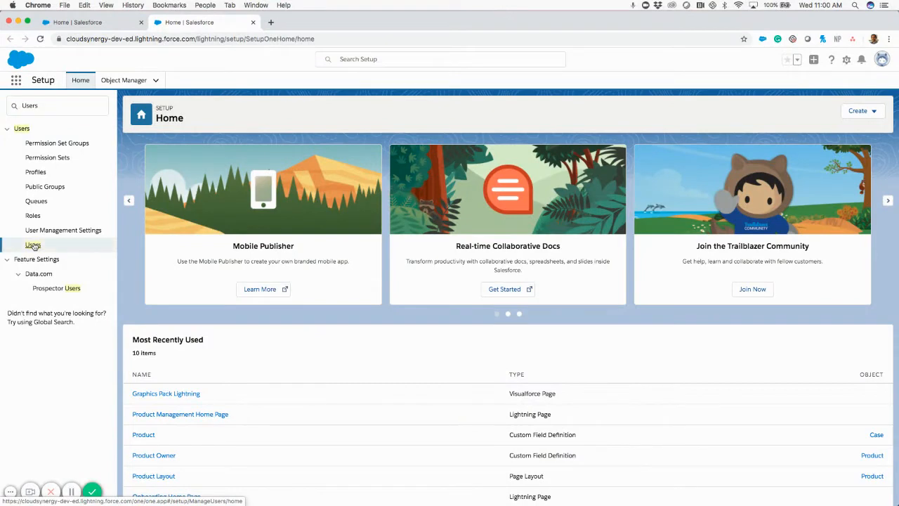
# - Go to Users in Quick Find and keep the All Users view selected
pyautogui.click(33, 244)
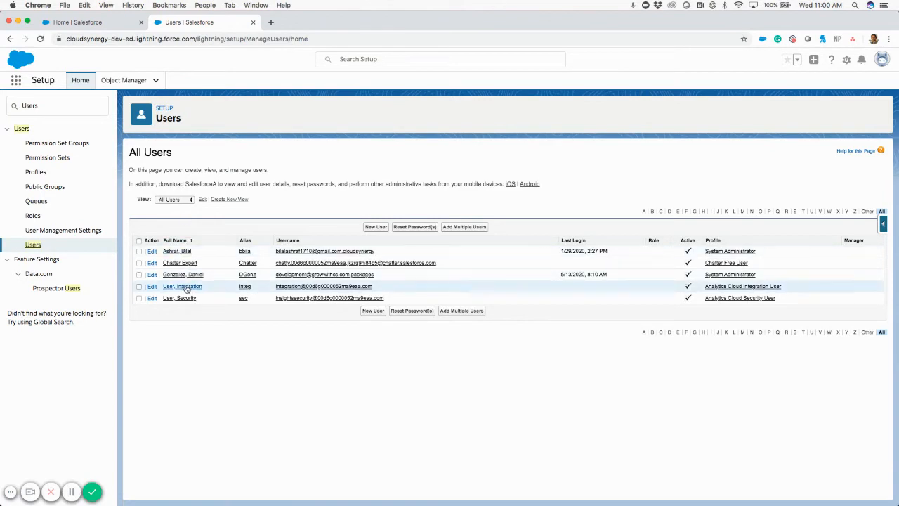
pyautogui.click(175, 199)
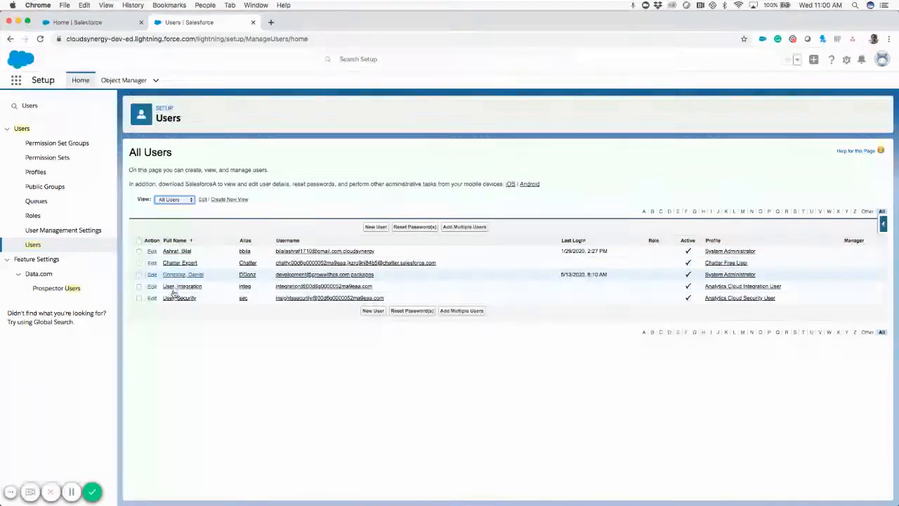
pyautogui.click(172, 199)
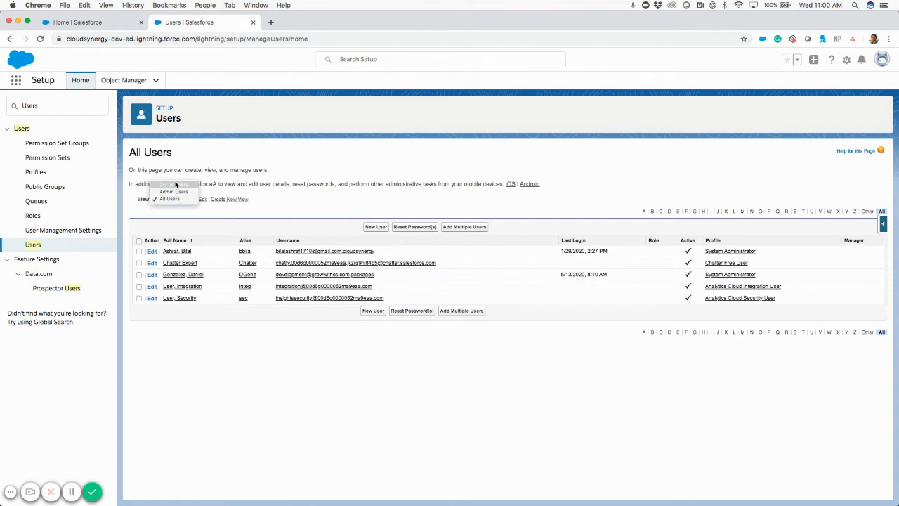
pyautogui.click(169, 199)
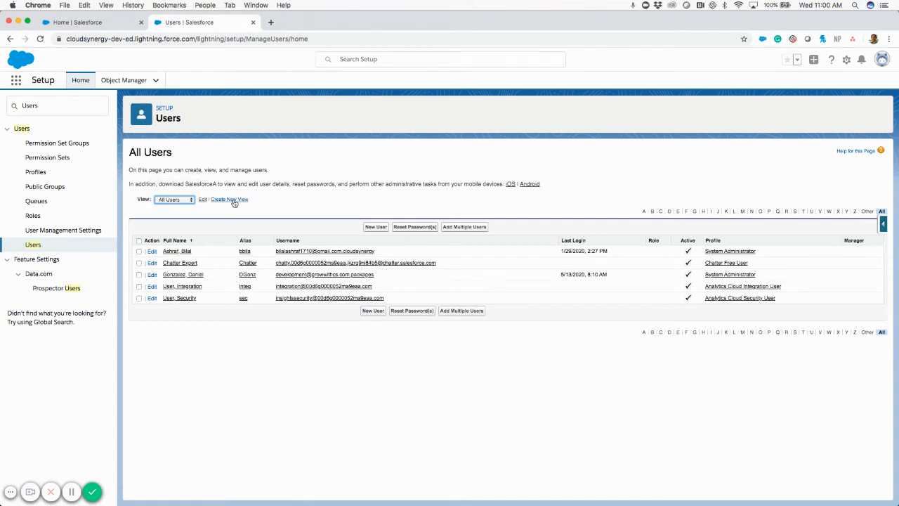
pyautogui.moveTo(180, 230)
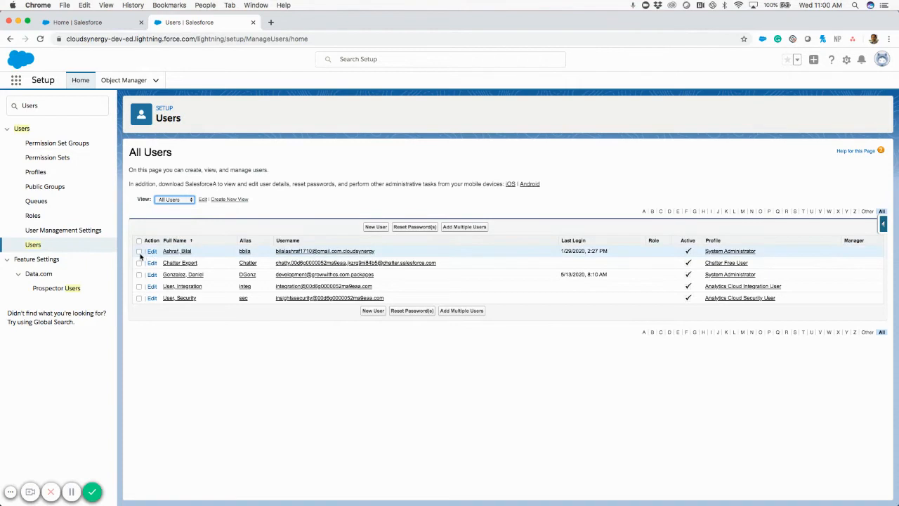
# - Select the top users in All Users and confirm Reset Password(s) for them
pyautogui.click(139, 250)
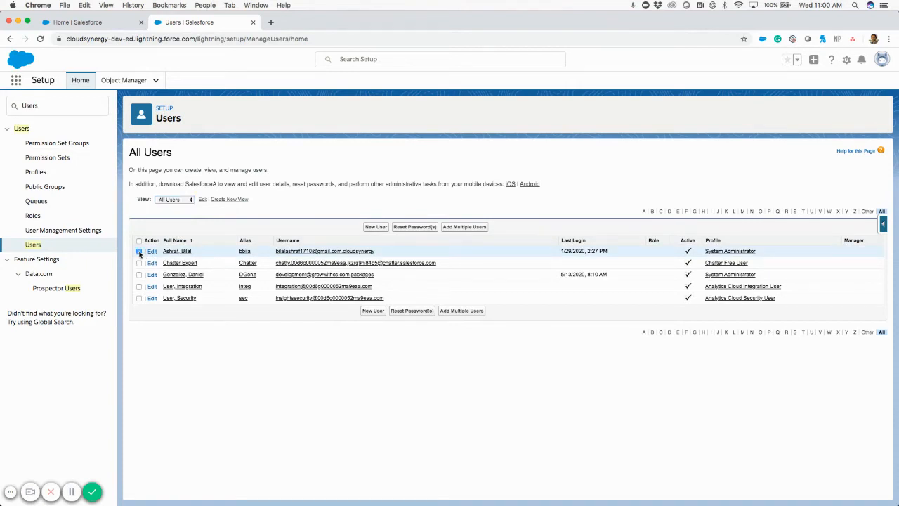
pyautogui.click(139, 262)
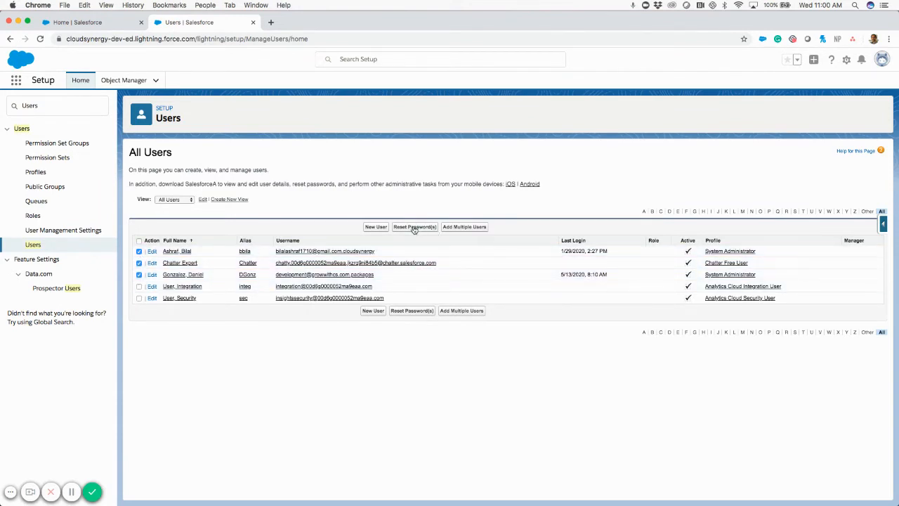
pyautogui.click(415, 226)
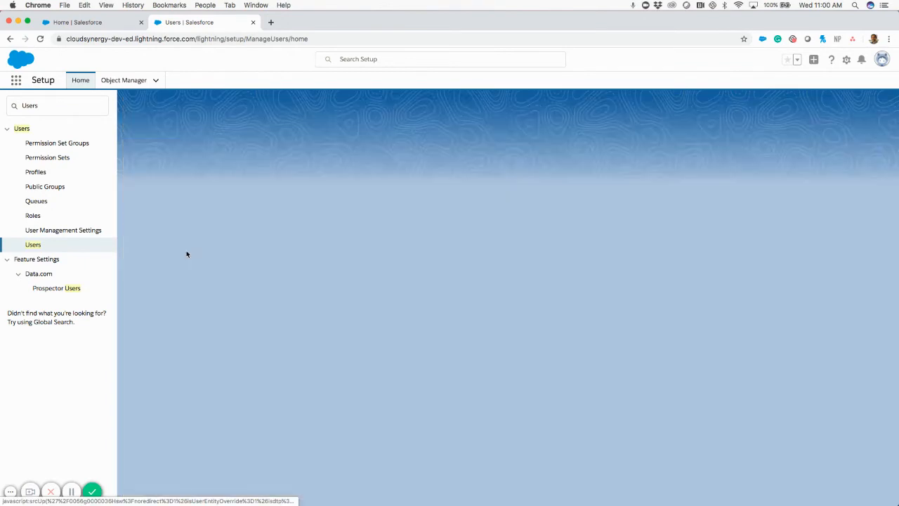
pyautogui.click(32, 245)
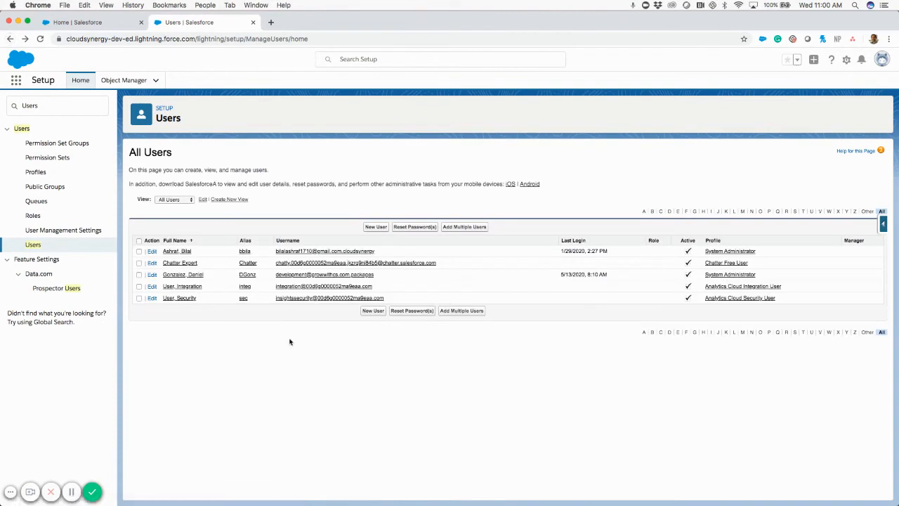
pyautogui.moveTo(412, 310)
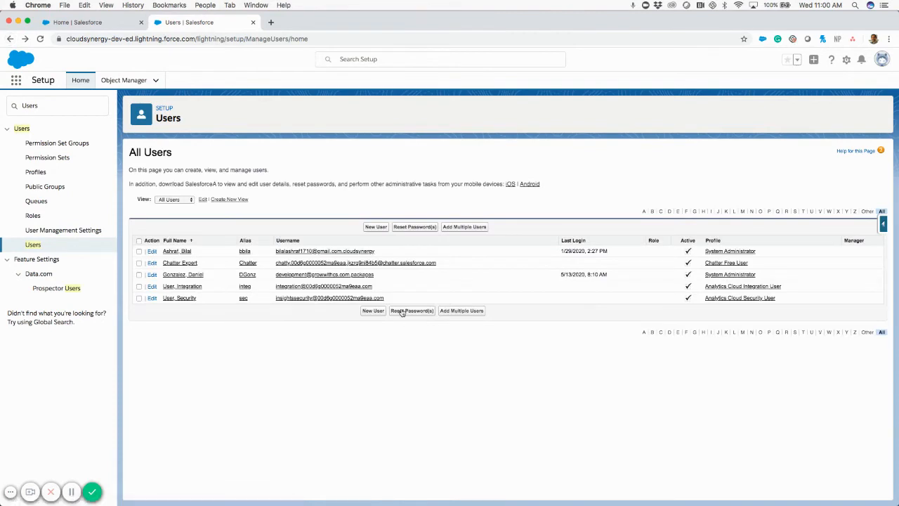
pyautogui.moveTo(412, 310)
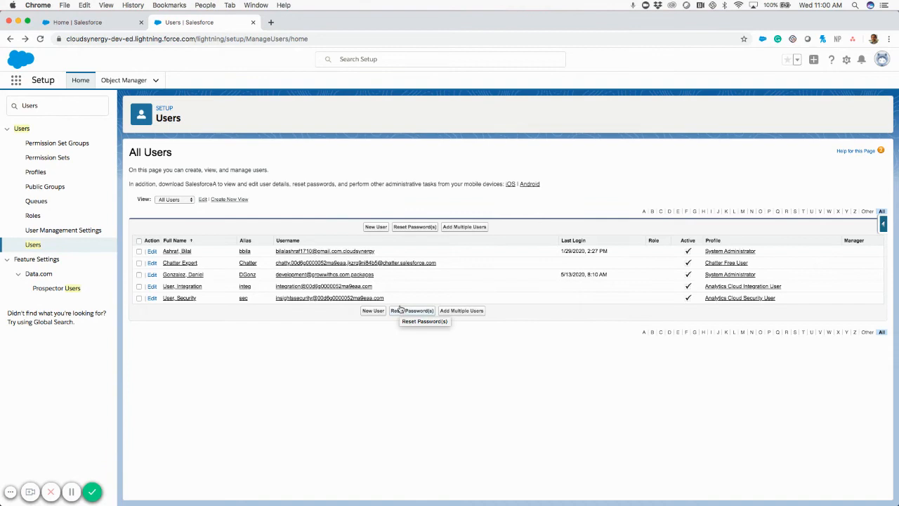
pyautogui.moveTo(562, 168)
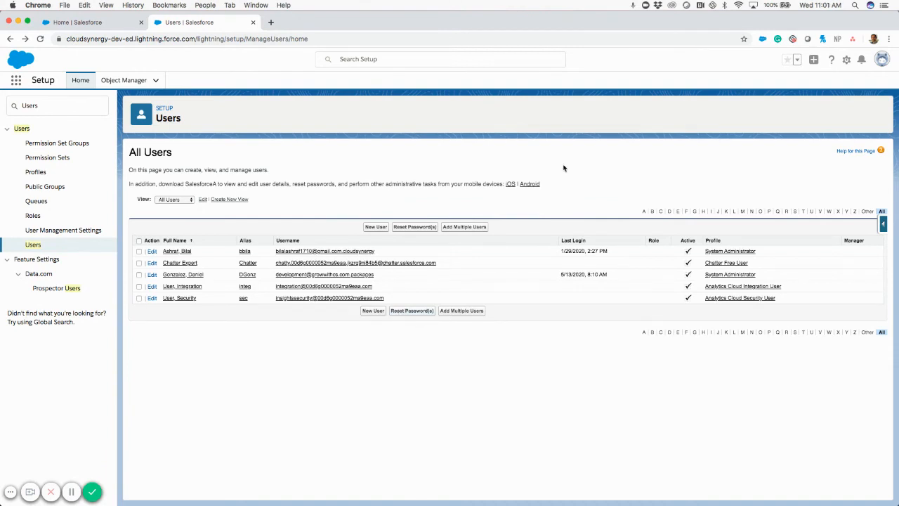
pyautogui.moveTo(769, 87)
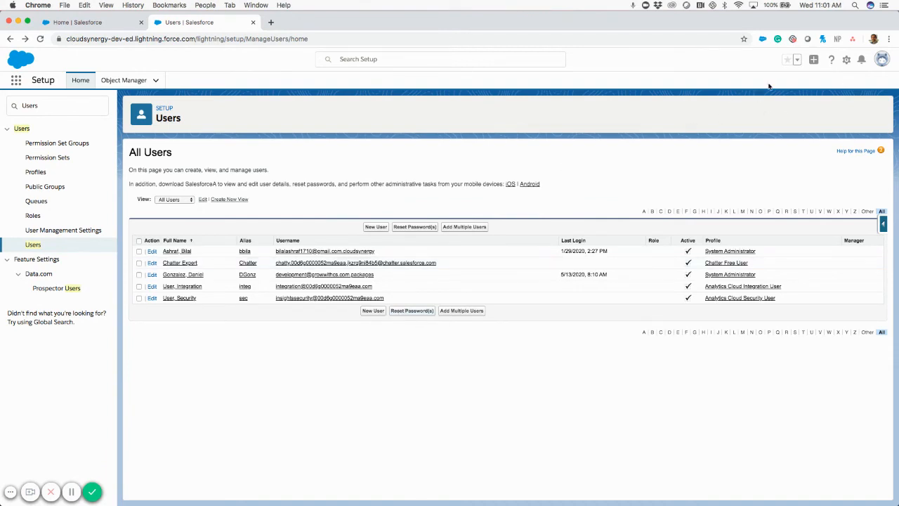
# - Choose Settings from the avatar menu to reach Personal Information
pyautogui.click(882, 59)
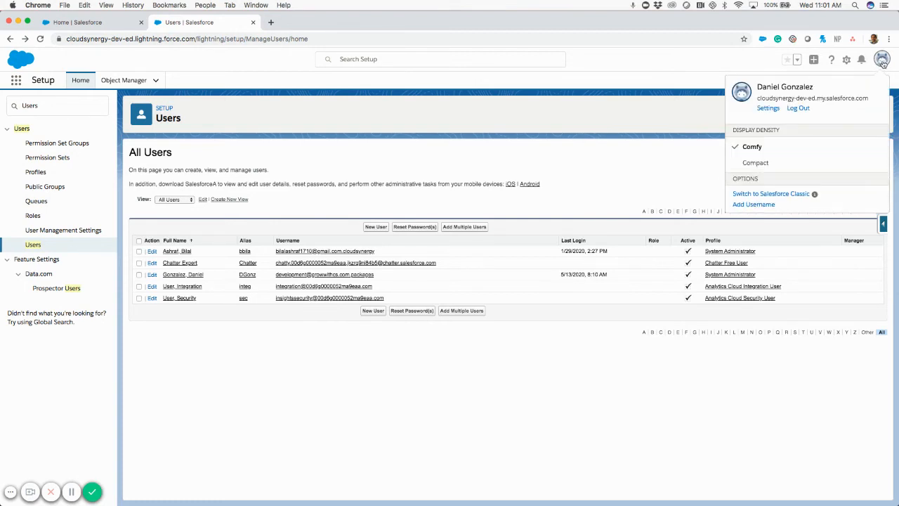
pyautogui.click(768, 108)
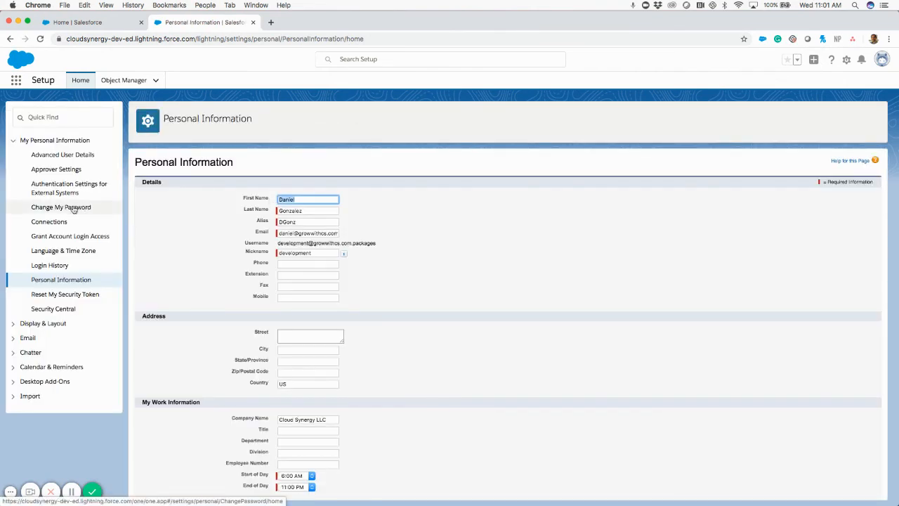
# - Select Change My Password under My Personal Information
pyautogui.click(61, 207)
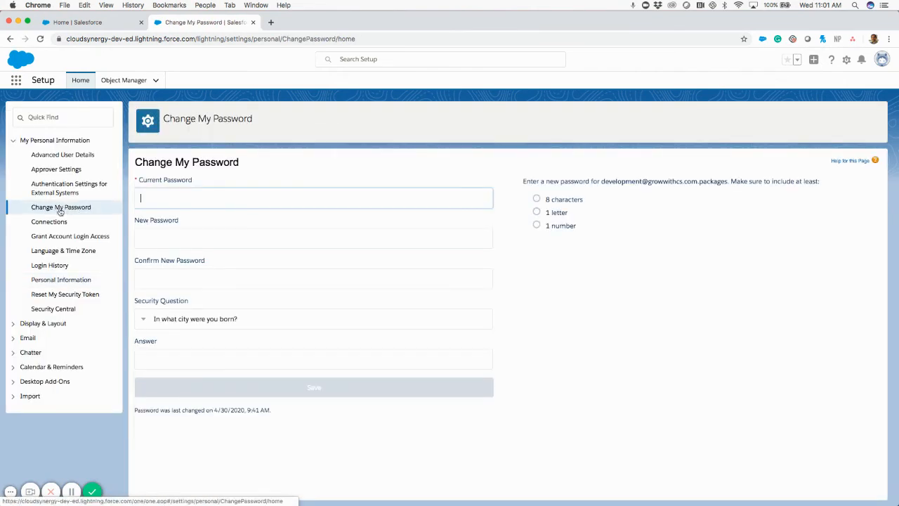
pyautogui.click(313, 198)
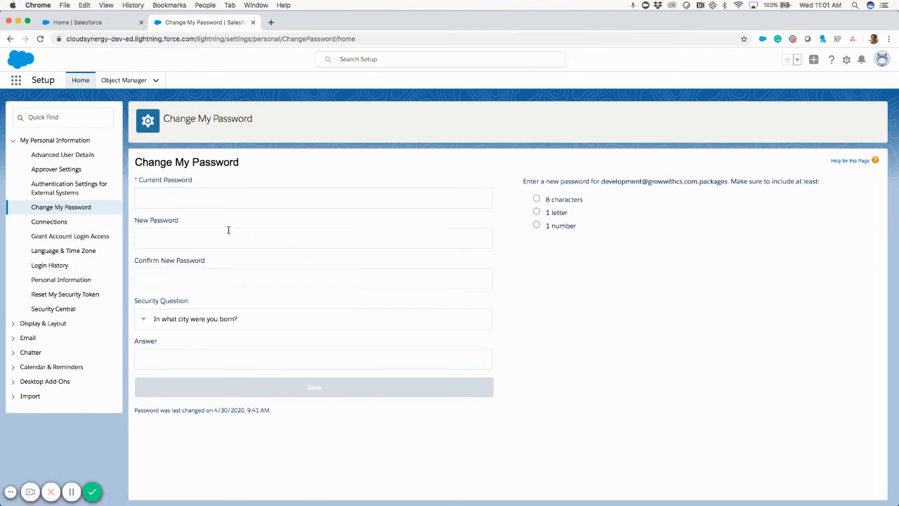
pyautogui.moveTo(153, 324)
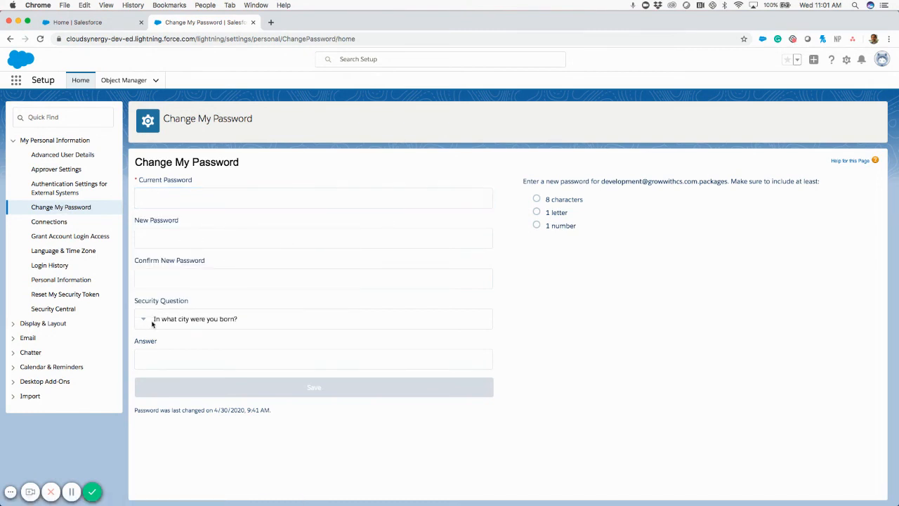